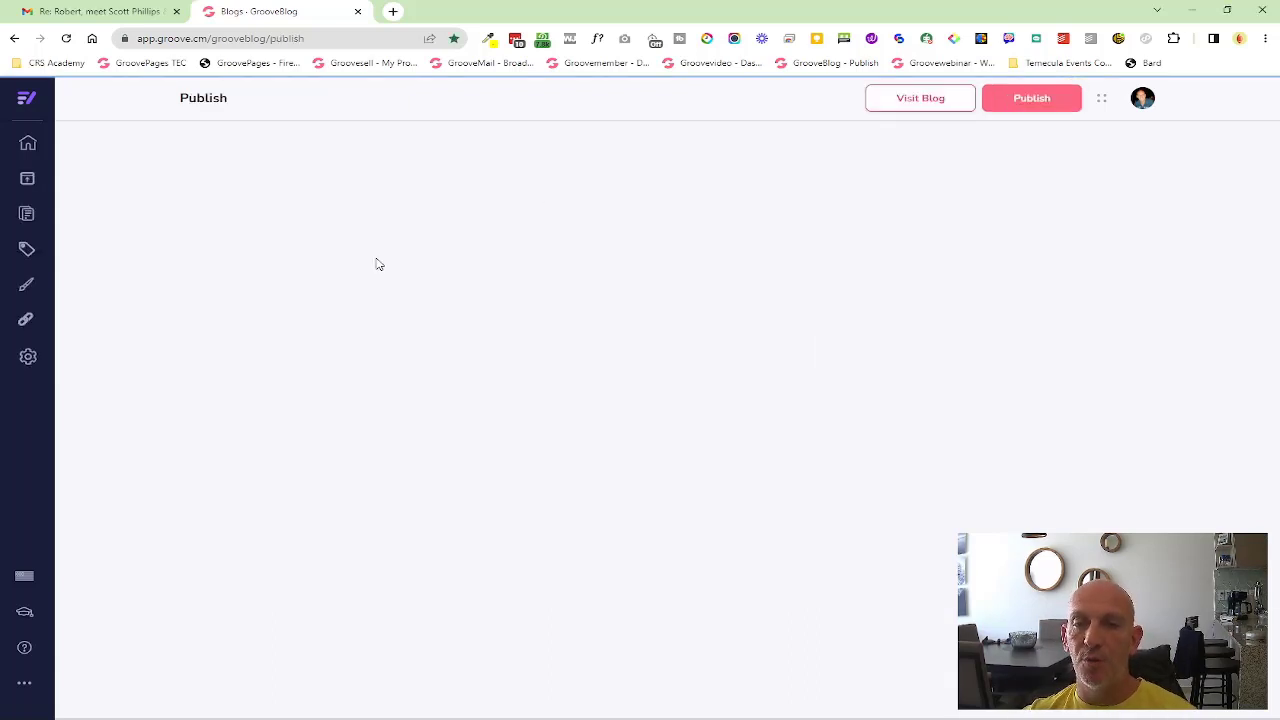
mouse_move(28, 357)
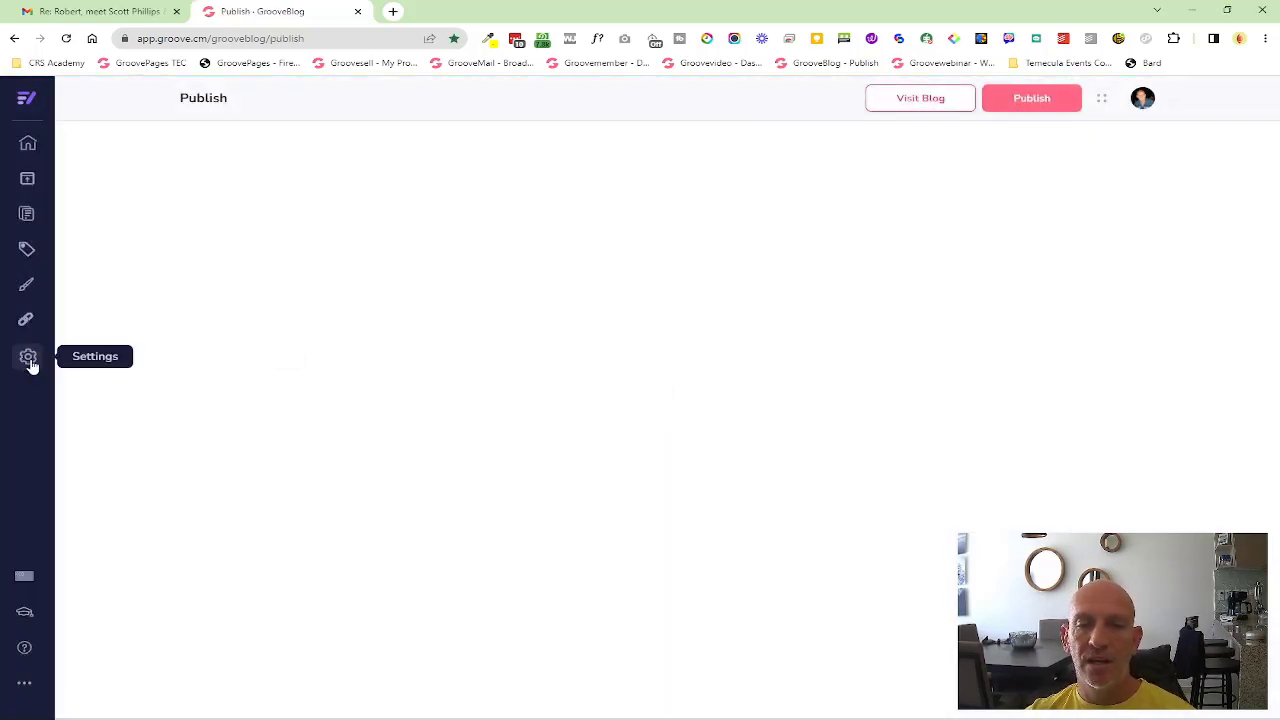
Step: Open the live Temecula Events Company blog in a new tab from GrooveBlog
left_click(28, 356)
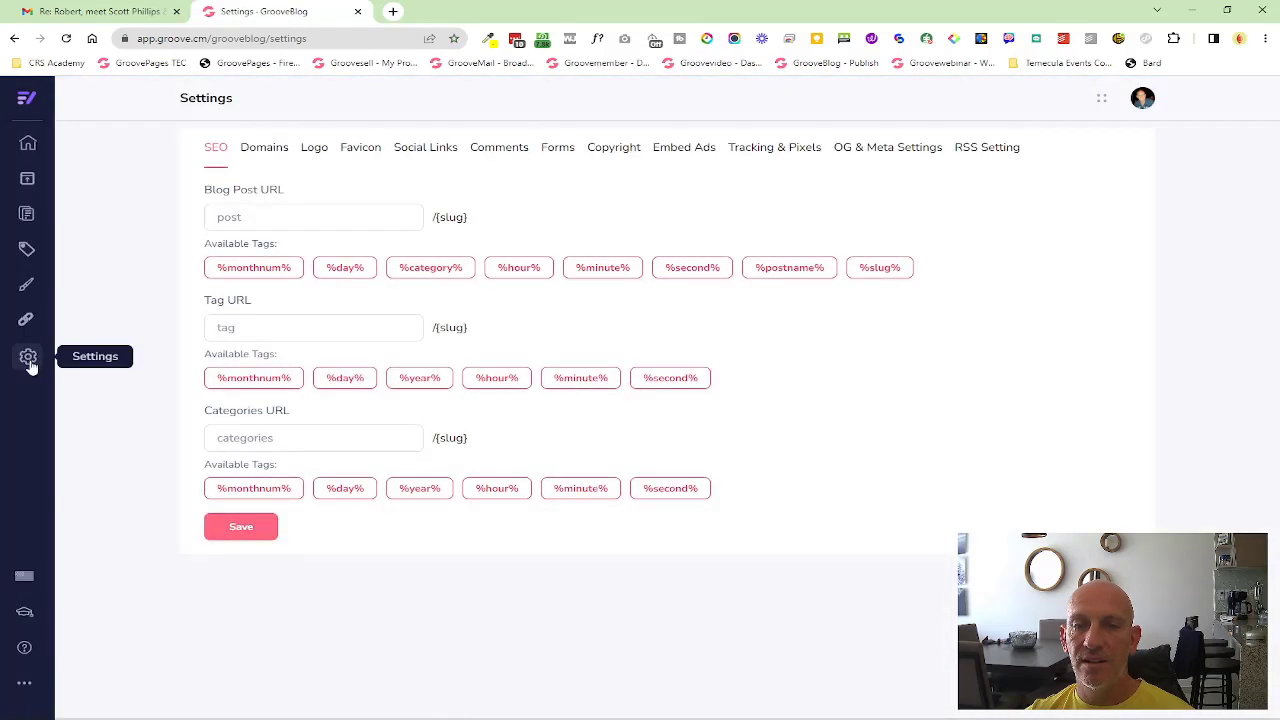
left_click(28, 178)
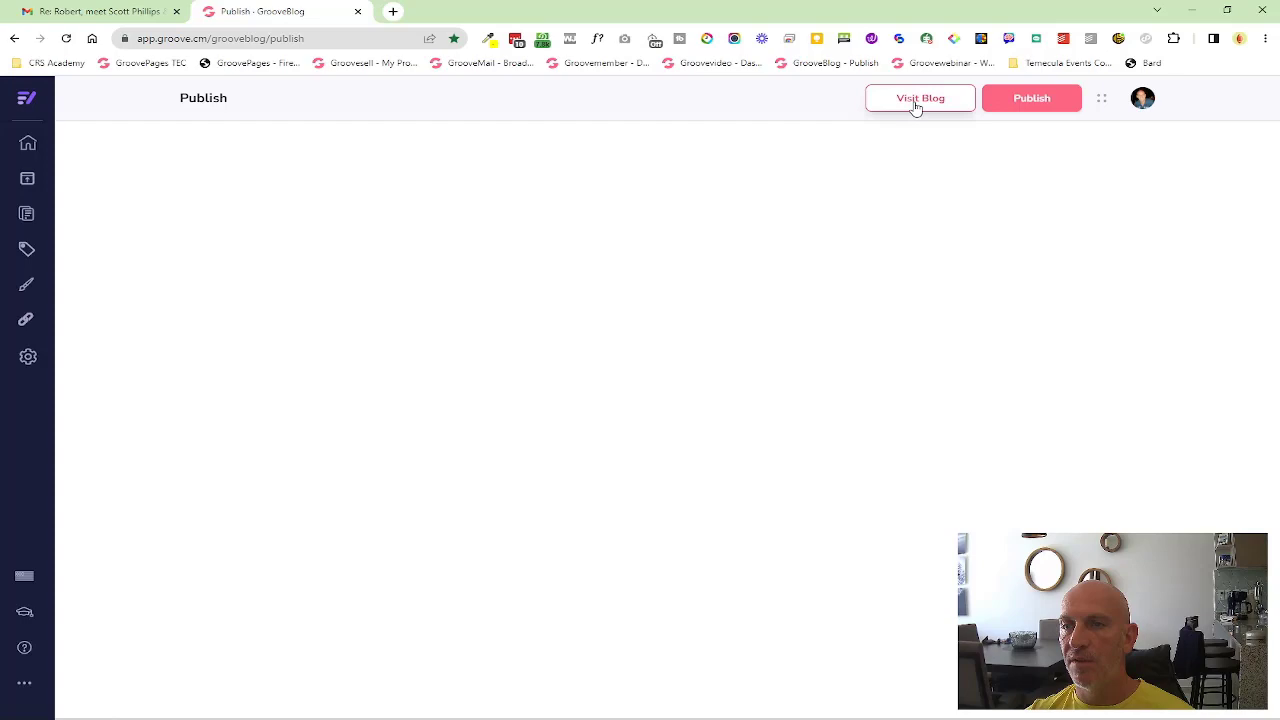
left_click(919, 98)
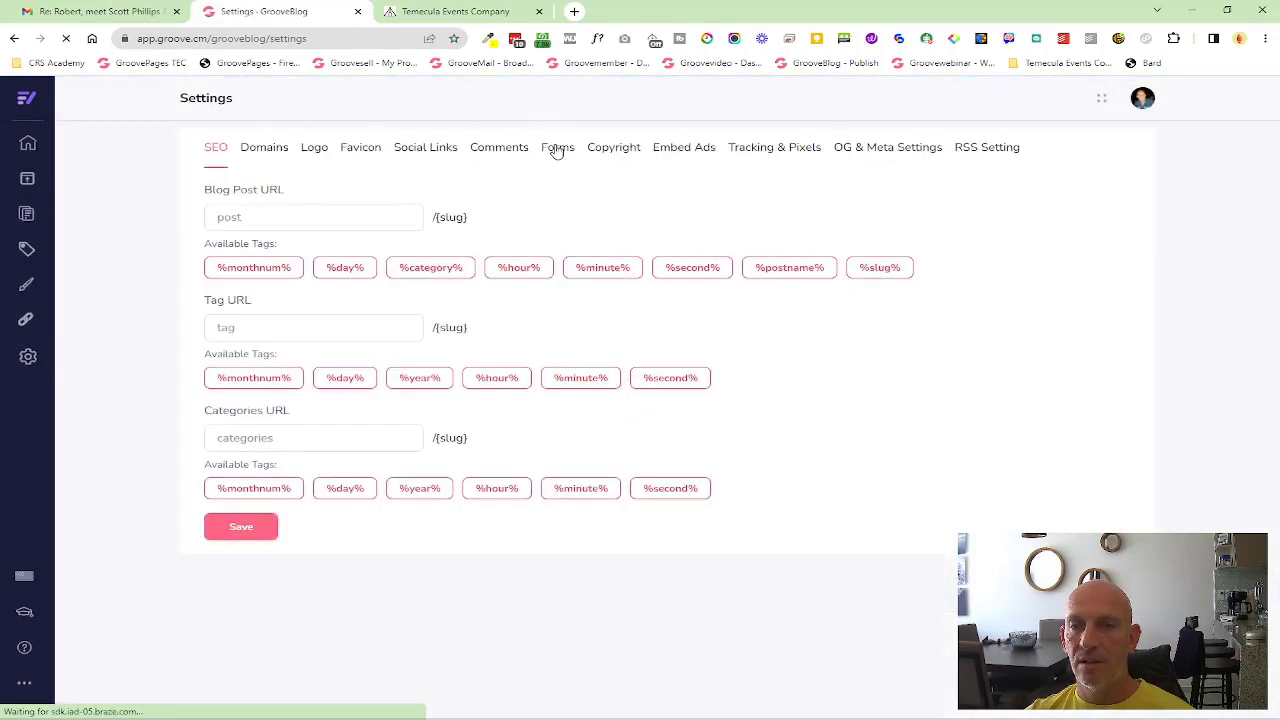
Step: Choose Groovemail form 'Test 123' with the Vertical Teal Contact Form preset and save
left_click(557, 147)
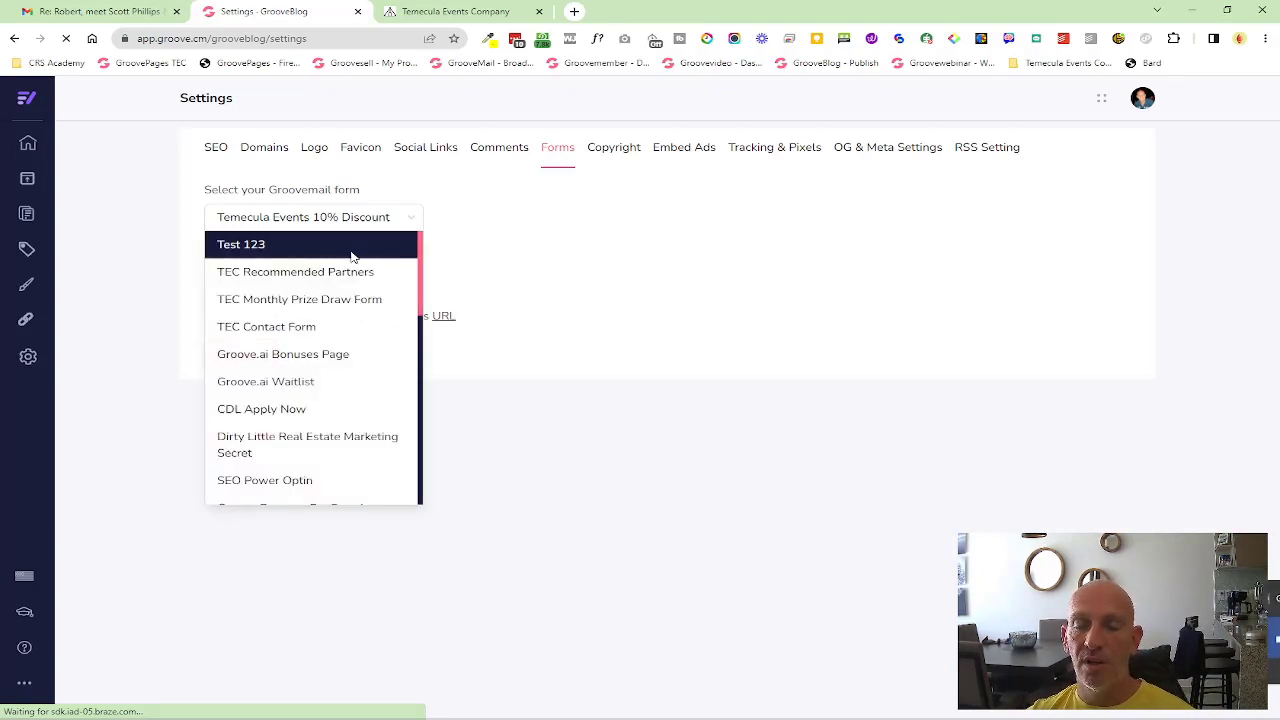
left_click(241, 243)
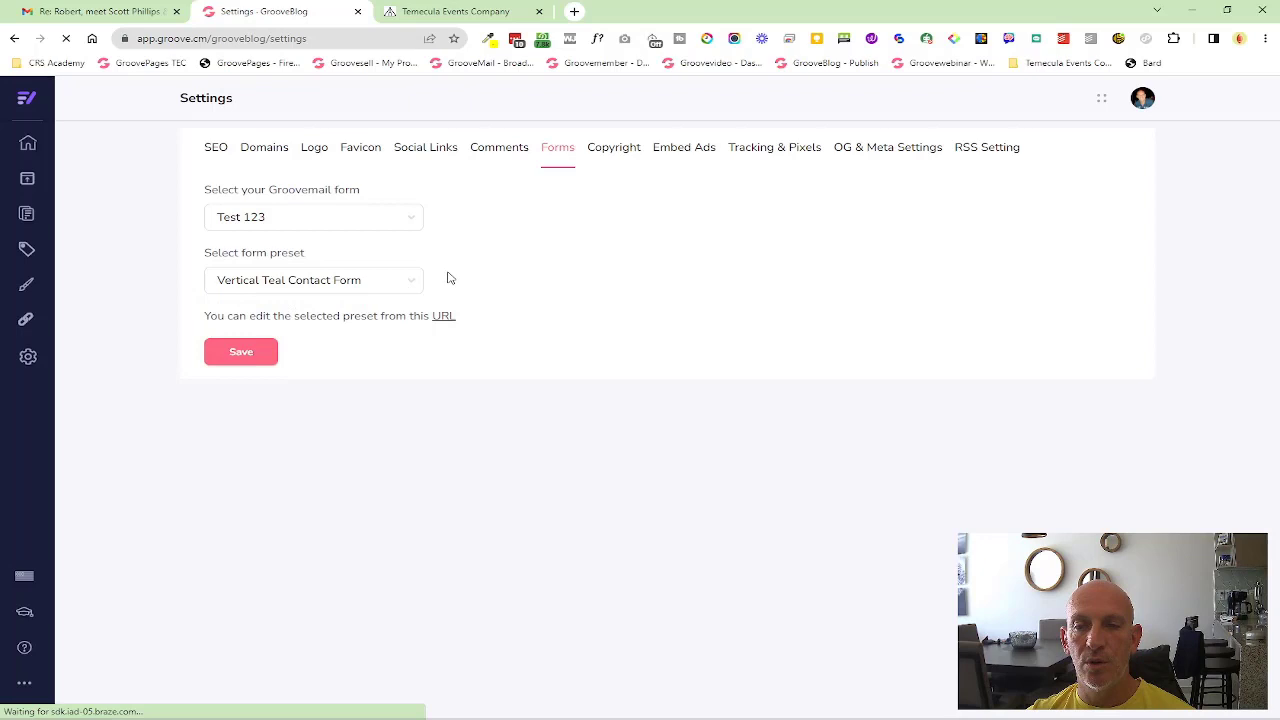
left_click(240, 351)
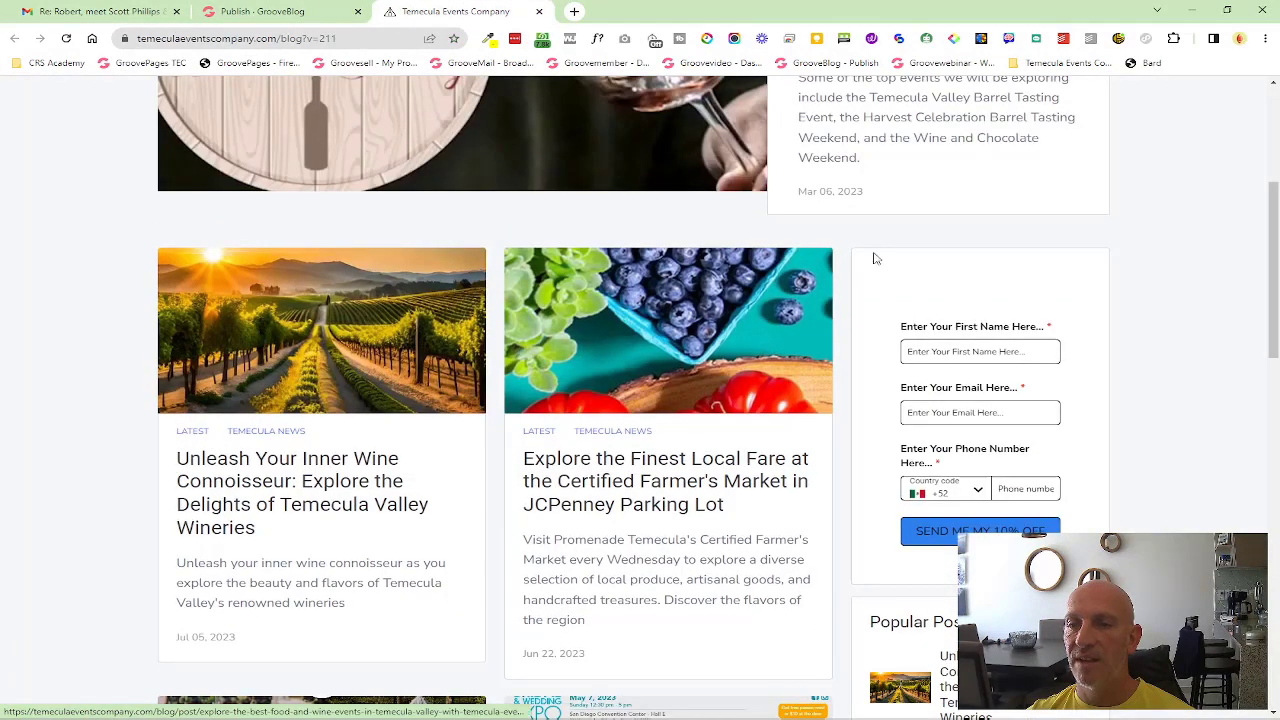
mouse_move(1200, 301)
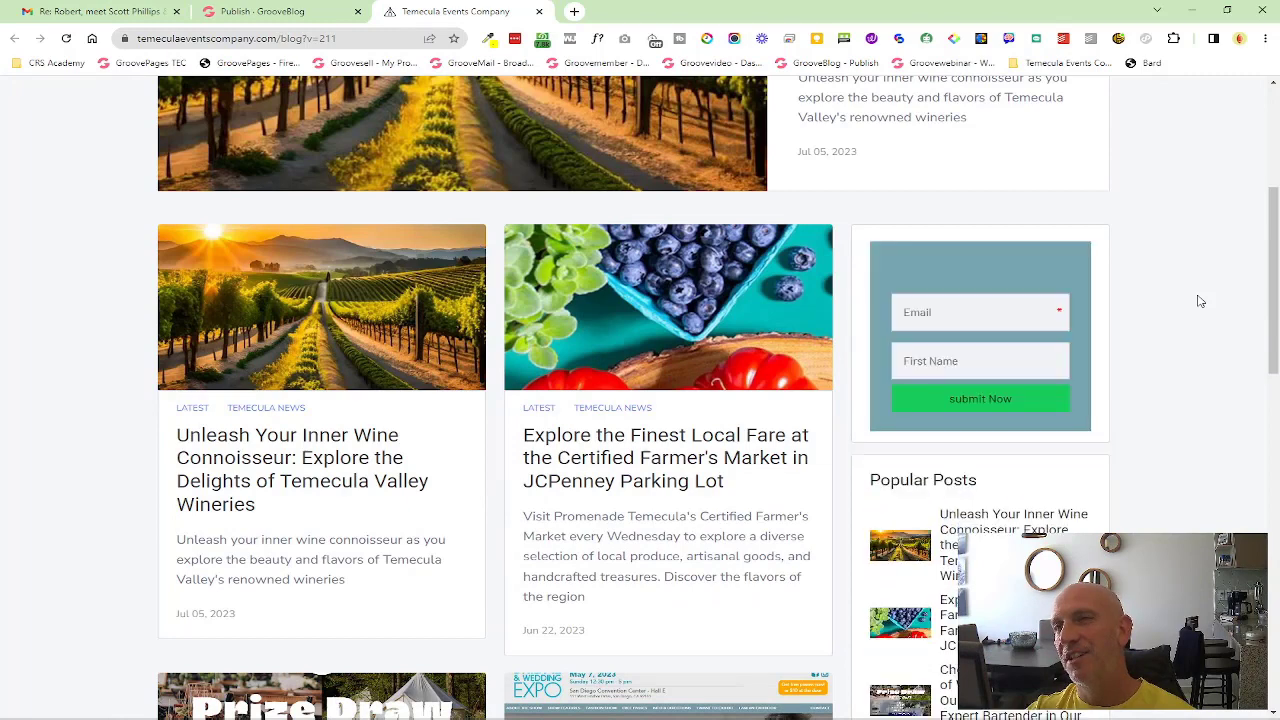
Step: Scroll the reloaded blog down to the teal optin form with Email and First Name fields
scroll("down", 3)
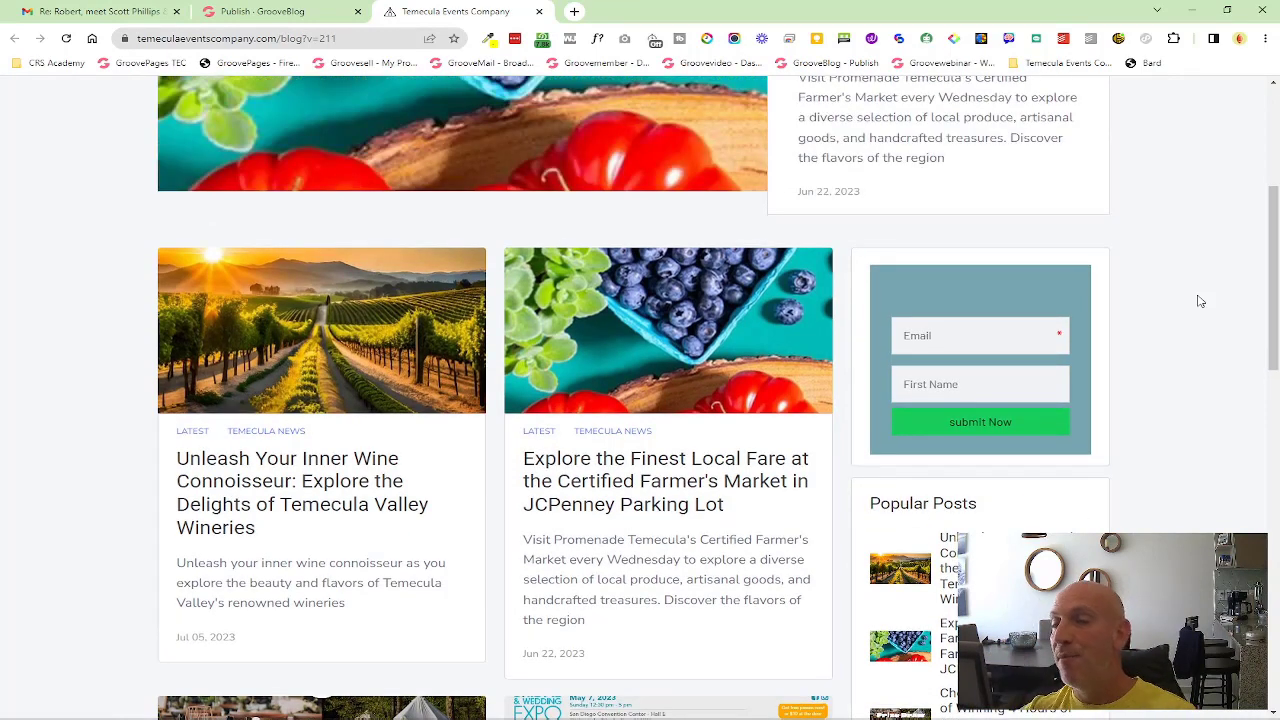
scroll("down", 3)
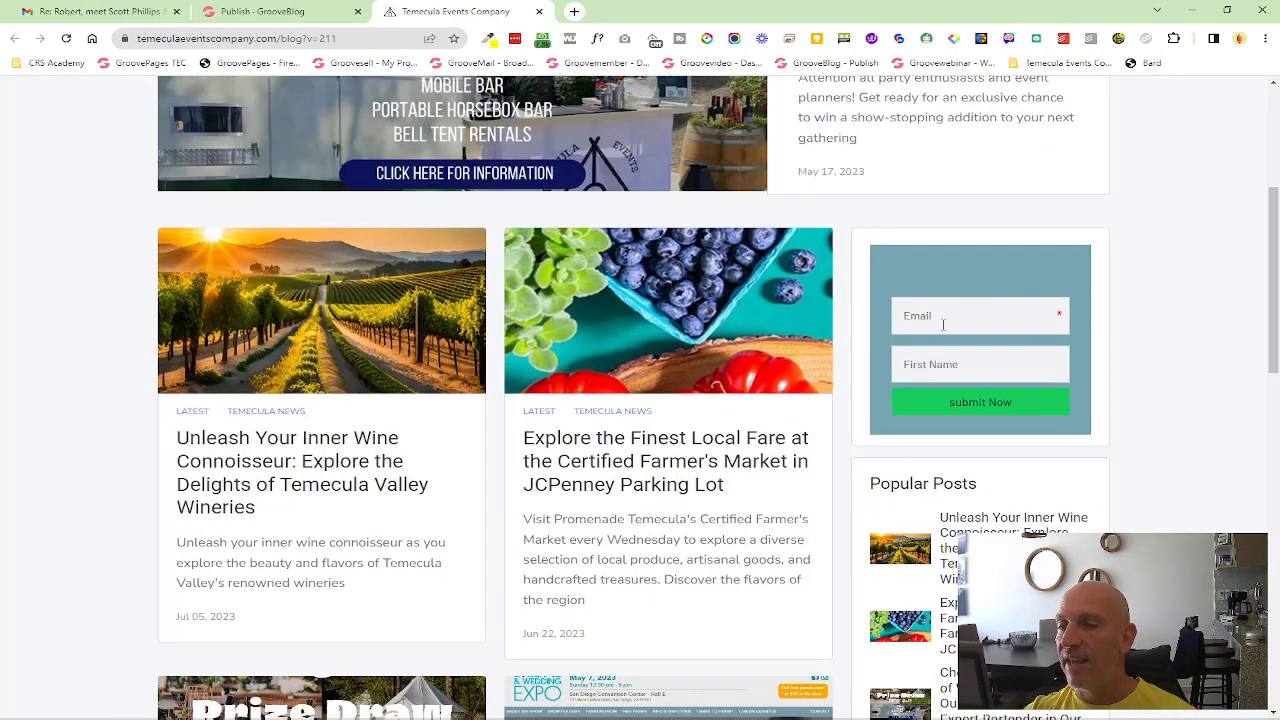
mouse_move(958, 273)
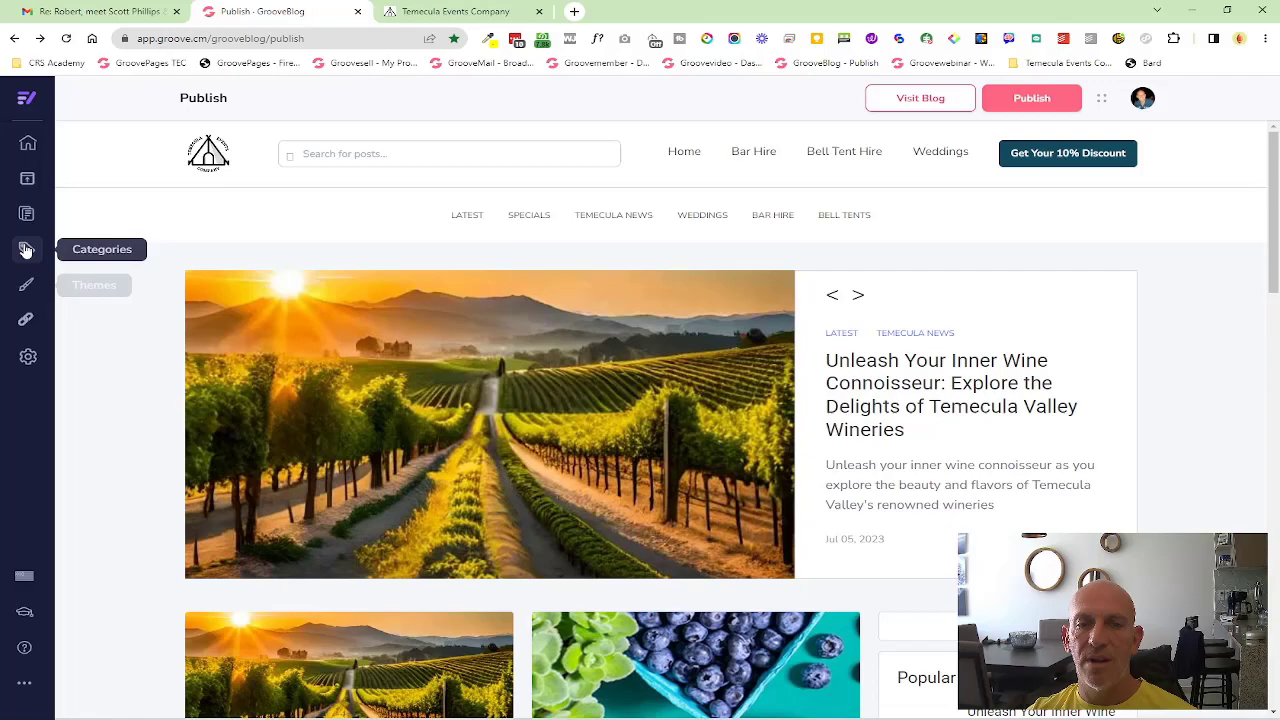
Step: Scroll the Publish preview and open the Themes customizer from the left sidebar
scroll("down", 3)
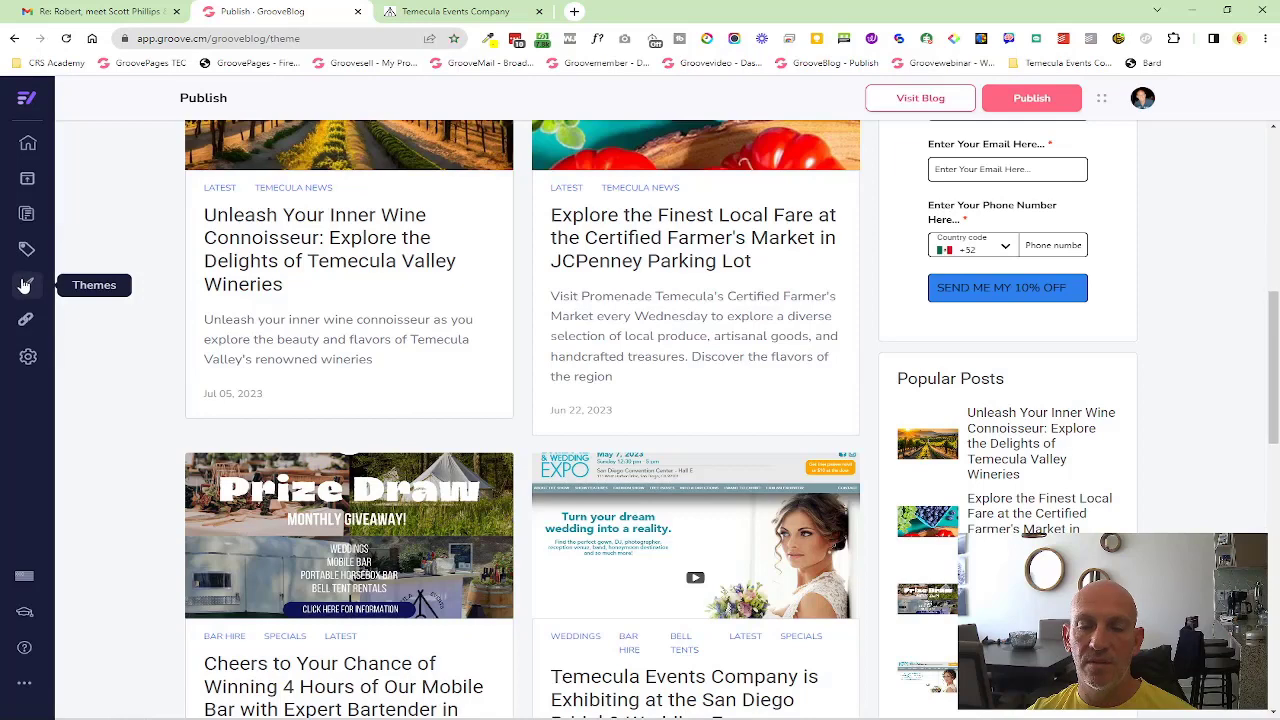
left_click(28, 285)
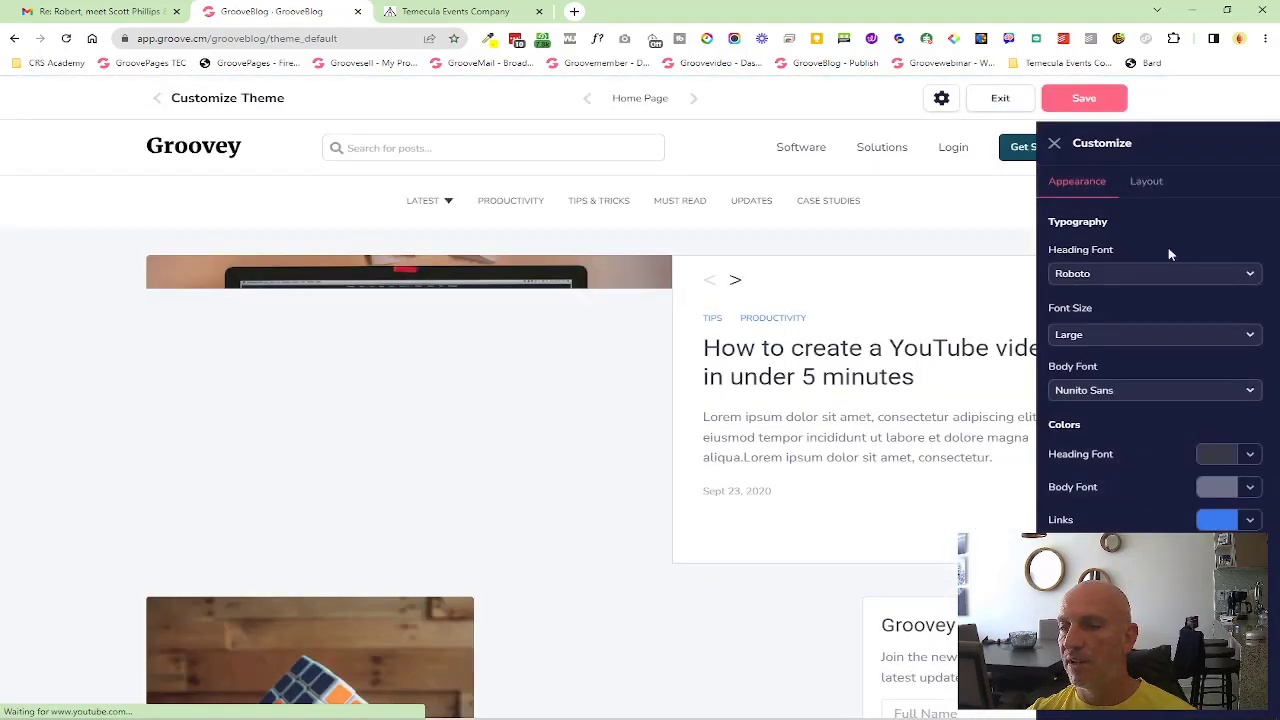
Step: In Layout, check Show Optin Form and switch the page type to Post Page, then Category Page
left_click(1146, 181)
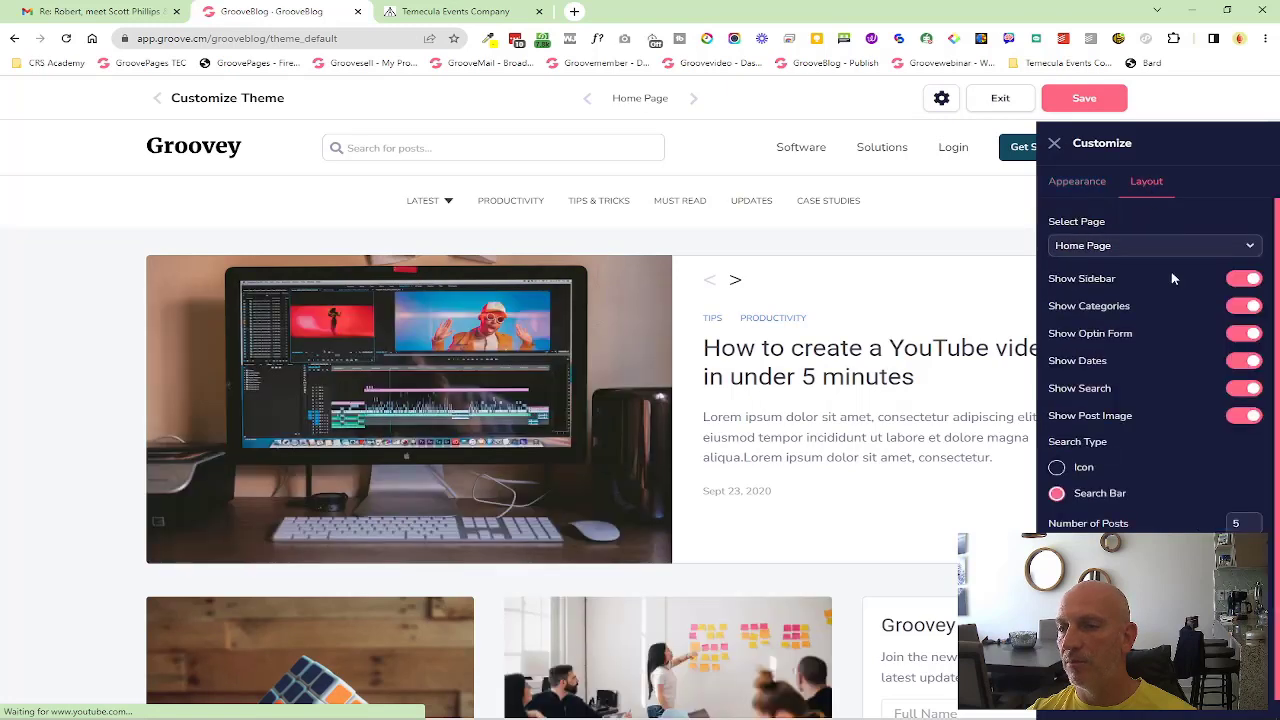
left_click(1244, 278)
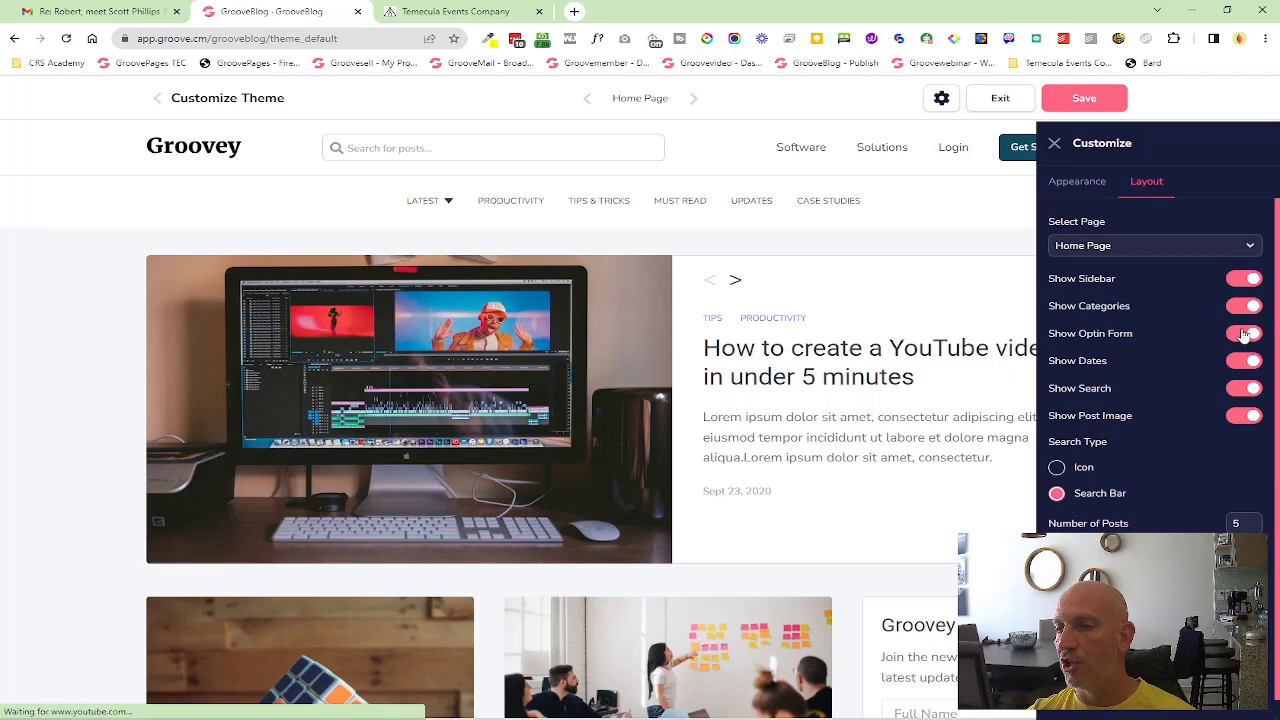
left_click(1244, 333)
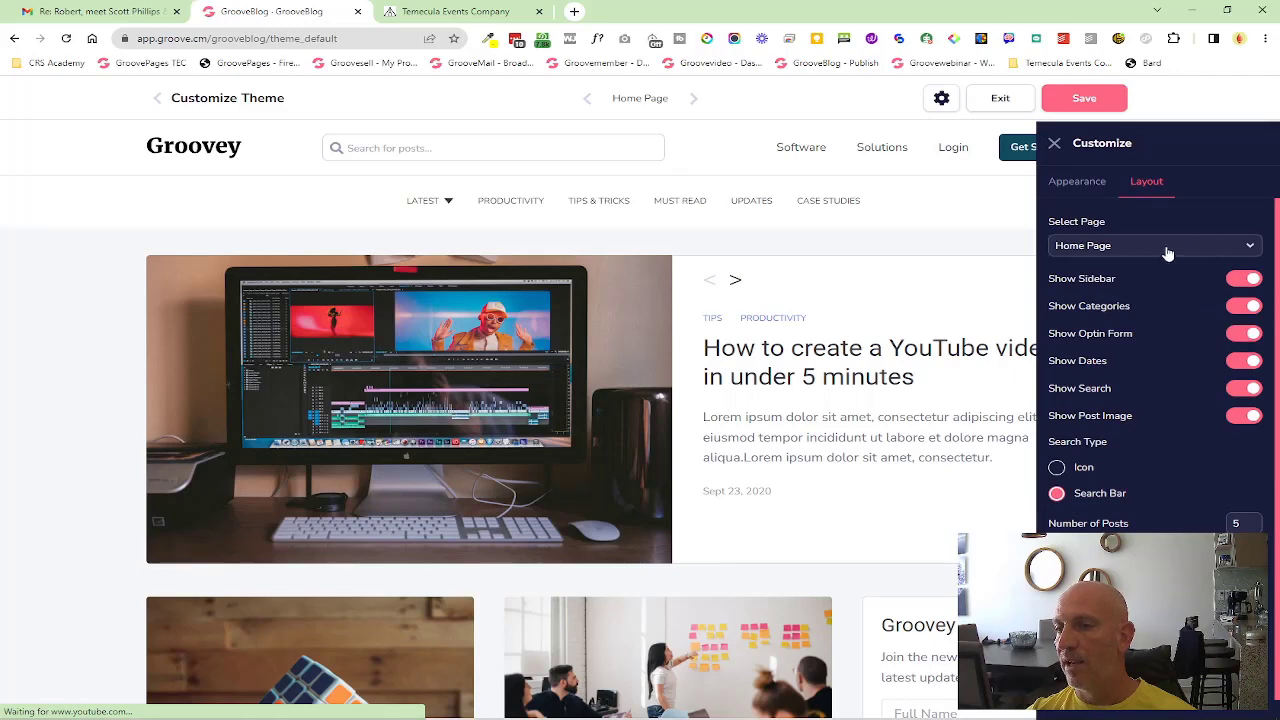
left_click(1154, 245)
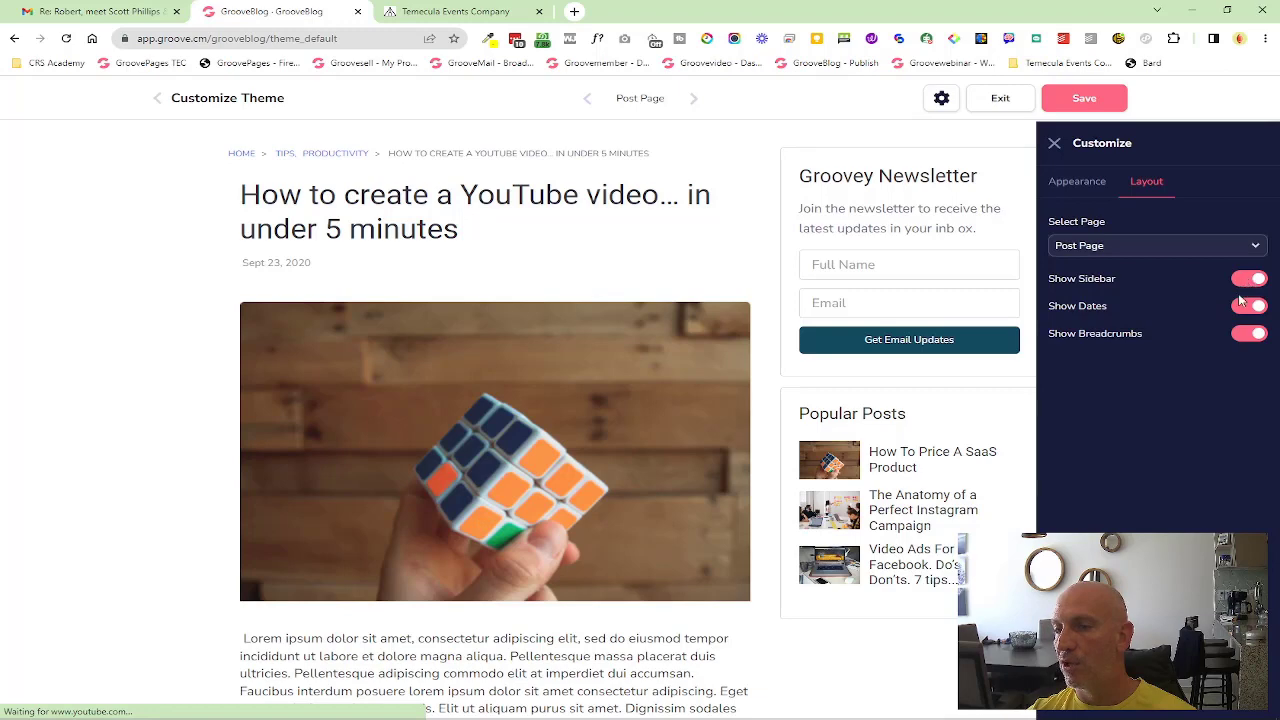
left_click(1156, 245)
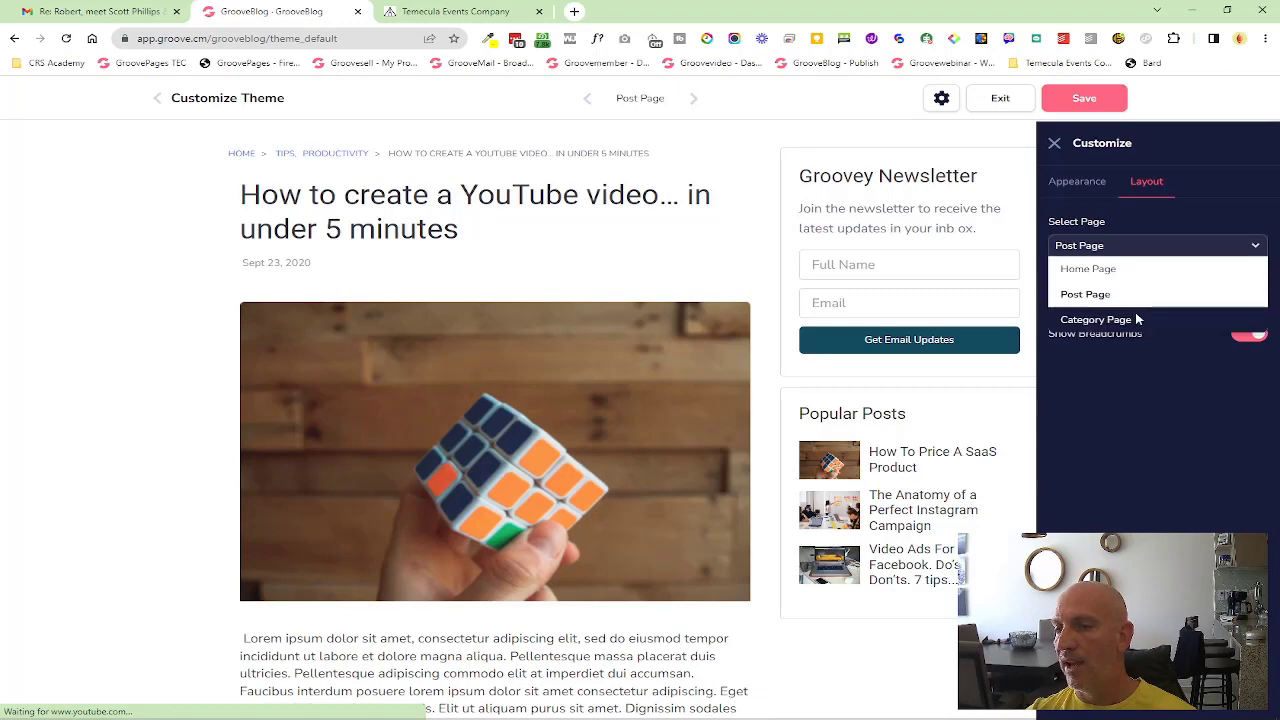
left_click(1096, 319)
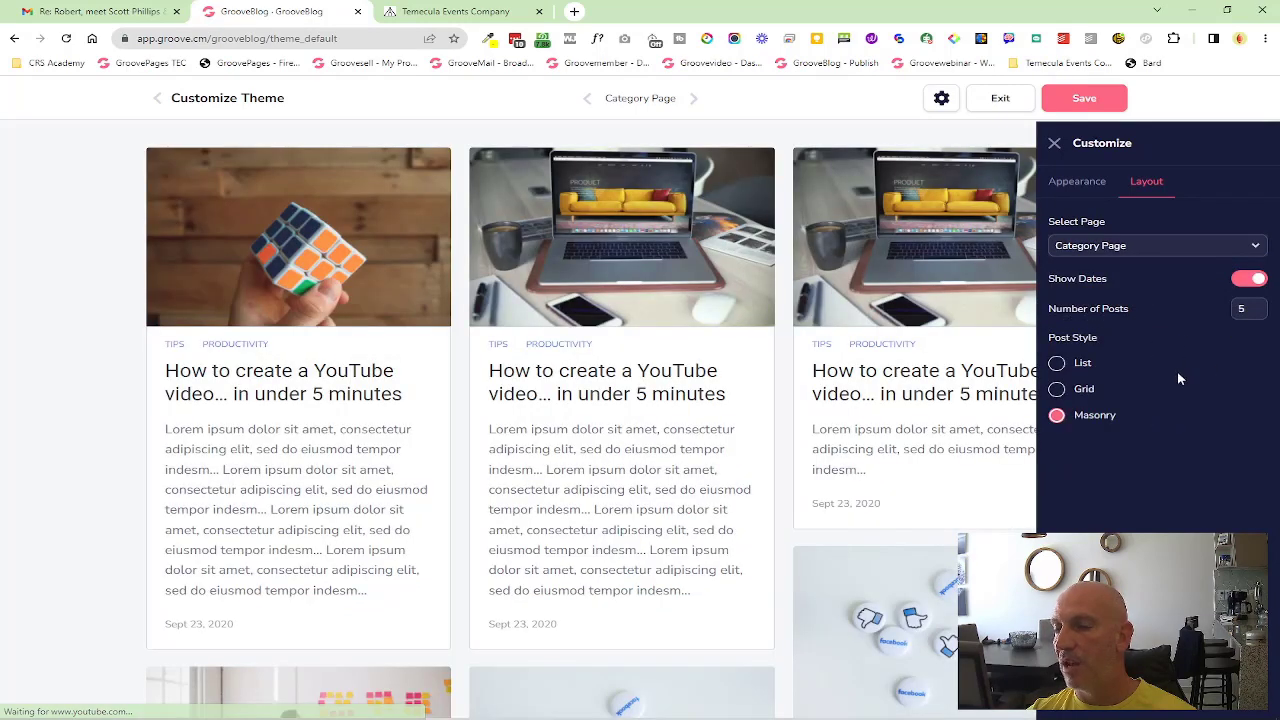